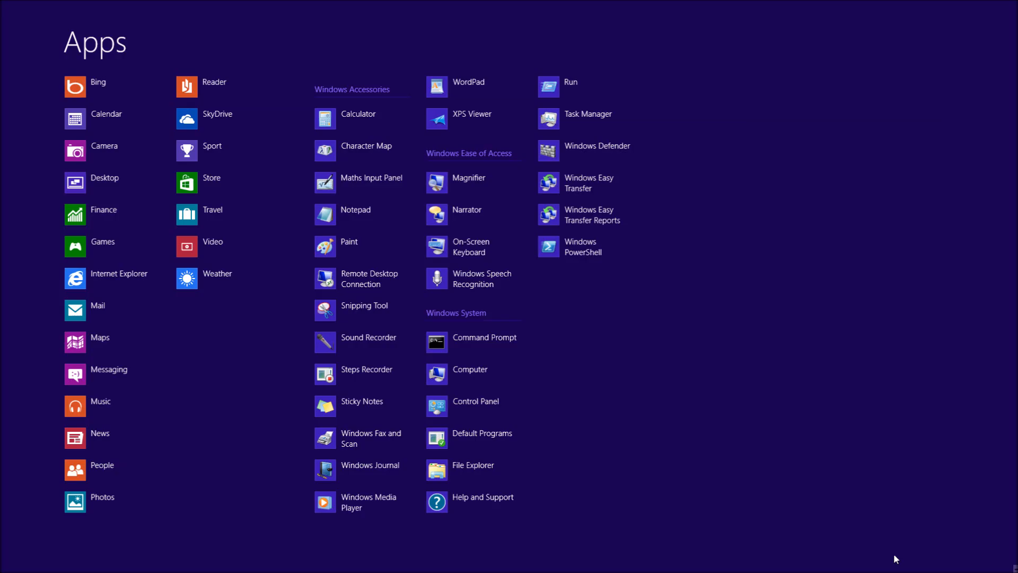
{"action": "mouse_move", "coordinate": [483, 382]}
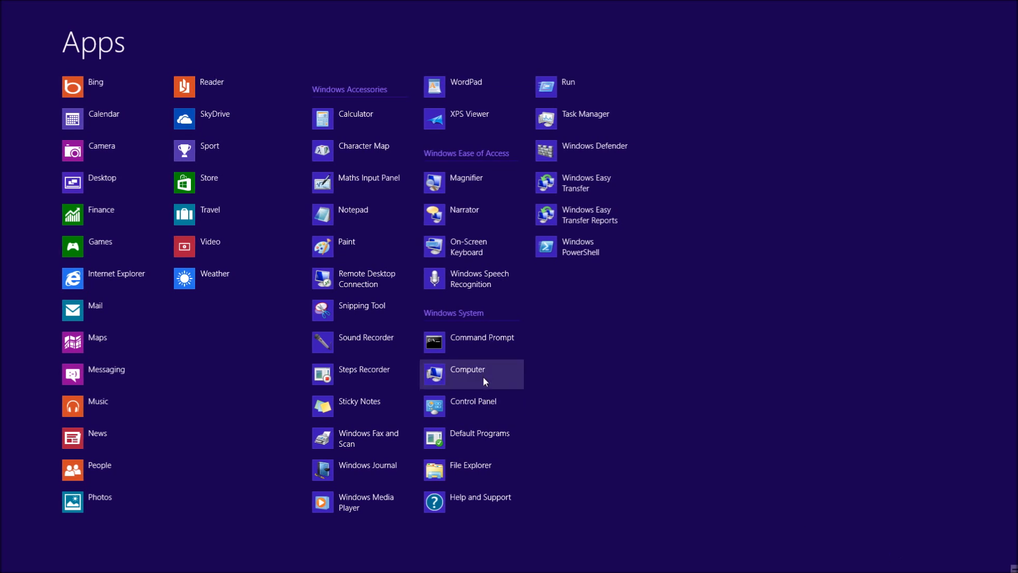
Bring up the app bar actions for Computer in the Start screen's Apps view
{"action": "right_click", "coordinate": [467, 374]}
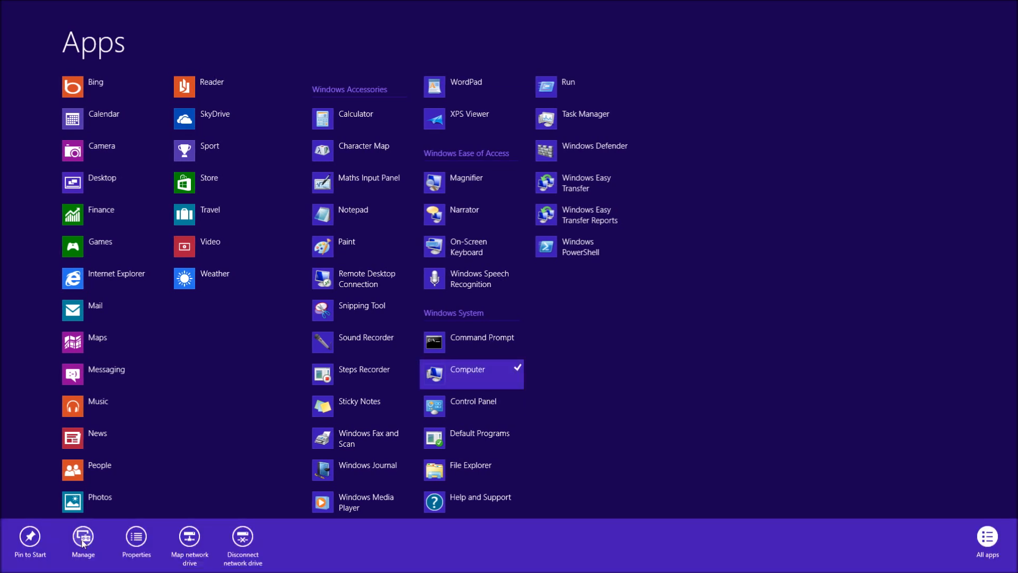
Launch Computer Management via Manage and reveal the unallocated 5 GB Disks 1-3 in Disk Management
{"action": "left_click", "coordinate": [83, 538]}
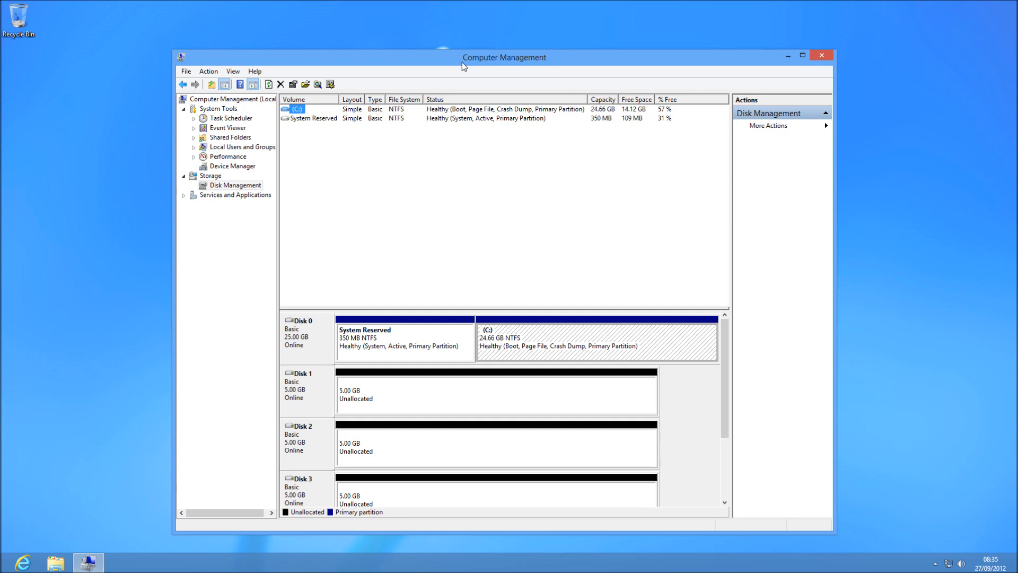
{"action": "scroll", "scroll_direction": "down", "scroll_amount": 3}
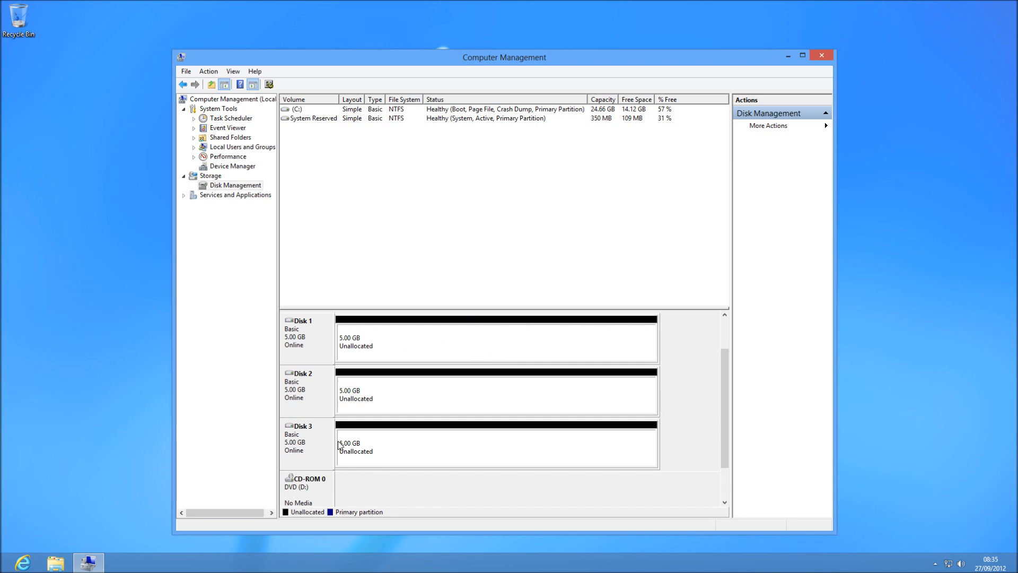
{"action": "mouse_move", "coordinate": [351, 446]}
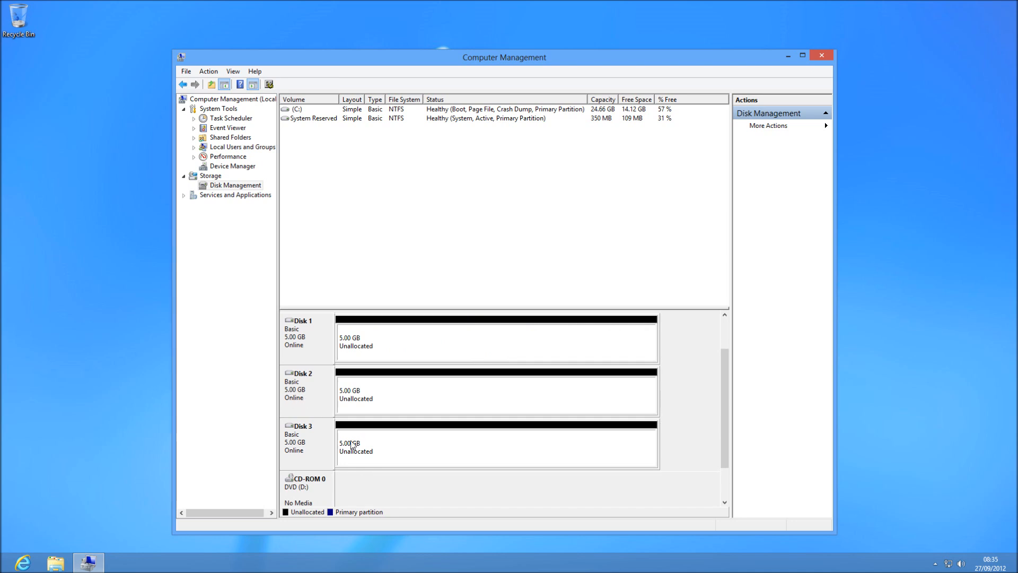
{"action": "mouse_move", "coordinate": [383, 407]}
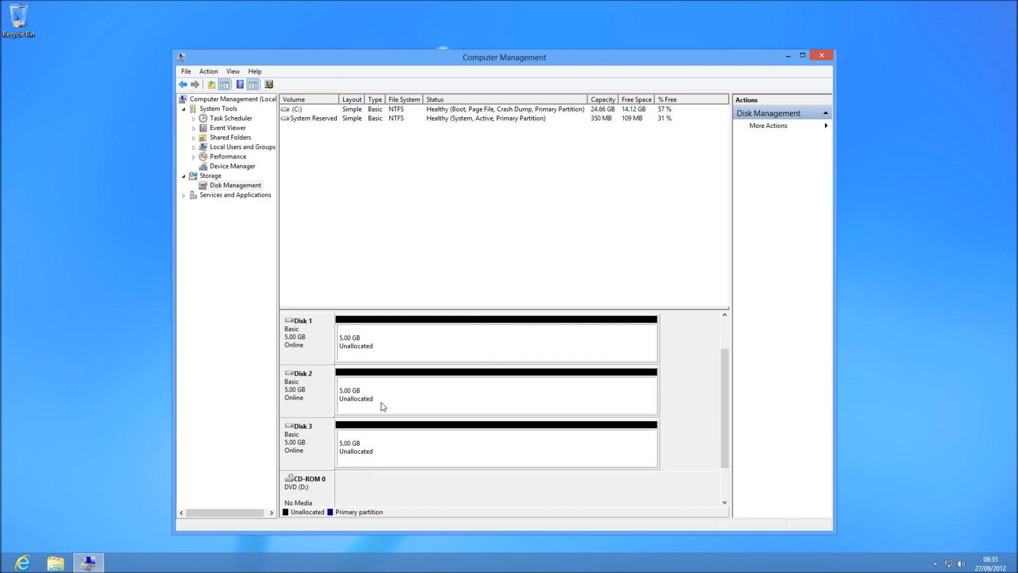
Start a New Striped Volume from Disk 2's unallocated space
{"action": "right_click", "coordinate": [383, 406]}
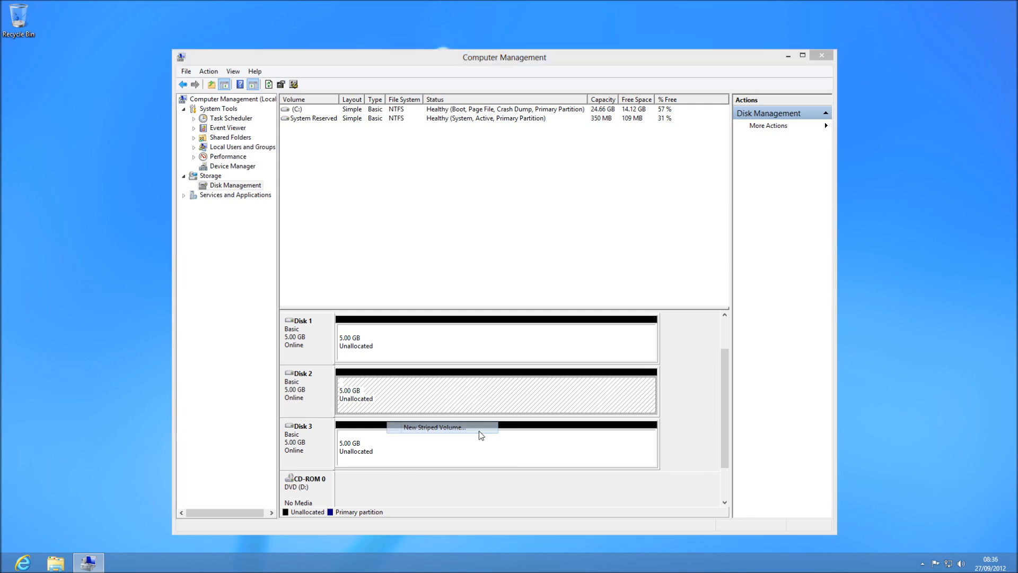
{"action": "left_click", "coordinate": [431, 427]}
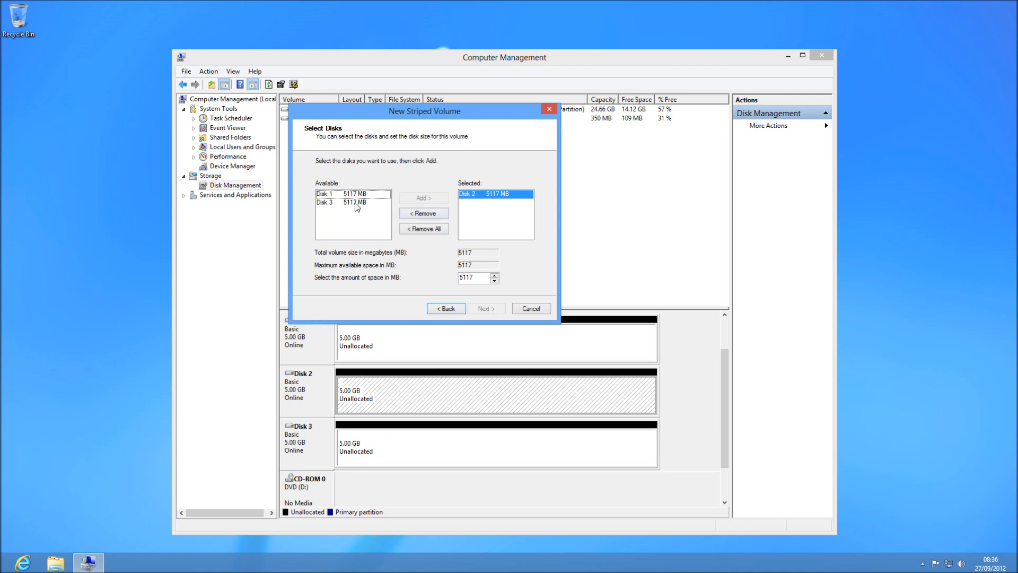
Select Disk 2 and Disk 3 (about 10 GB) as the striped volume's disks, leaving Disk 1 out
{"action": "left_click", "coordinate": [351, 201]}
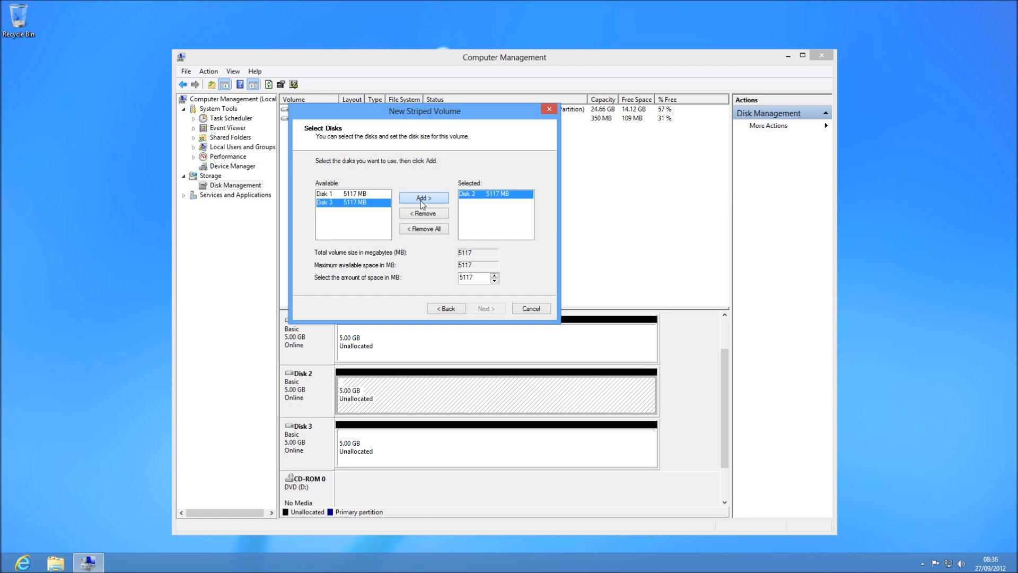
{"action": "left_click", "coordinate": [423, 197]}
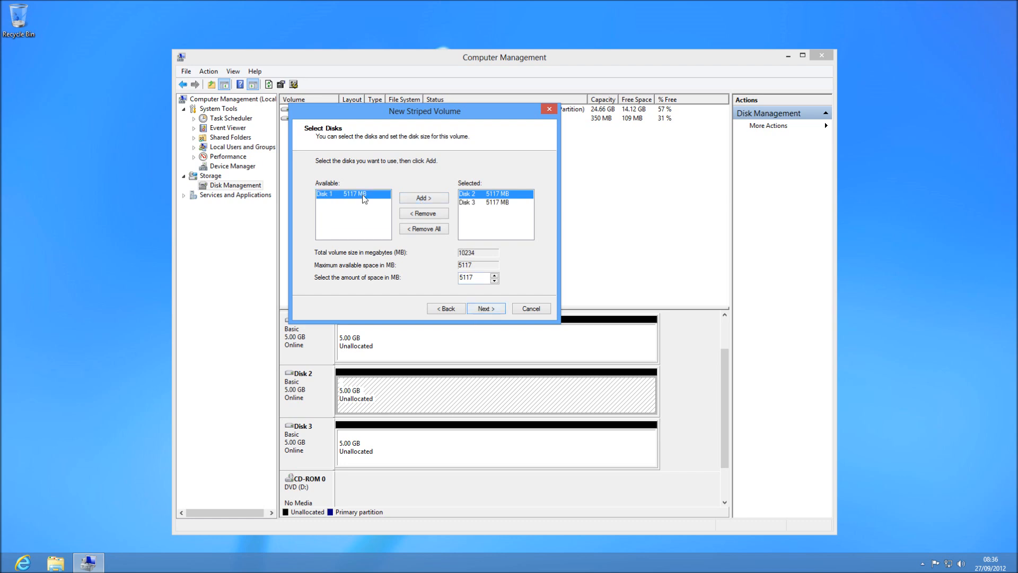
{"action": "left_click", "coordinate": [423, 197]}
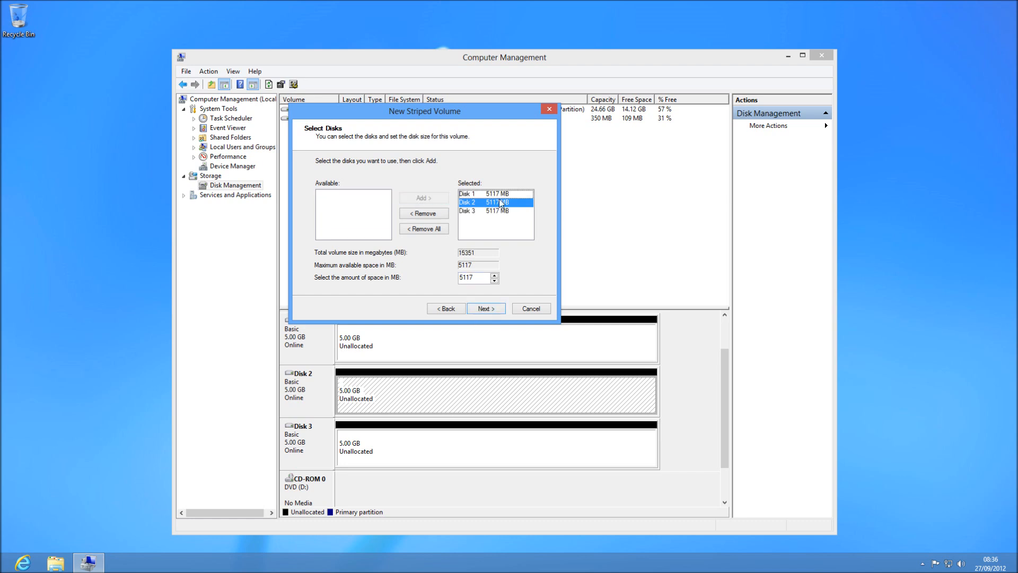
{"action": "left_click", "coordinate": [423, 214]}
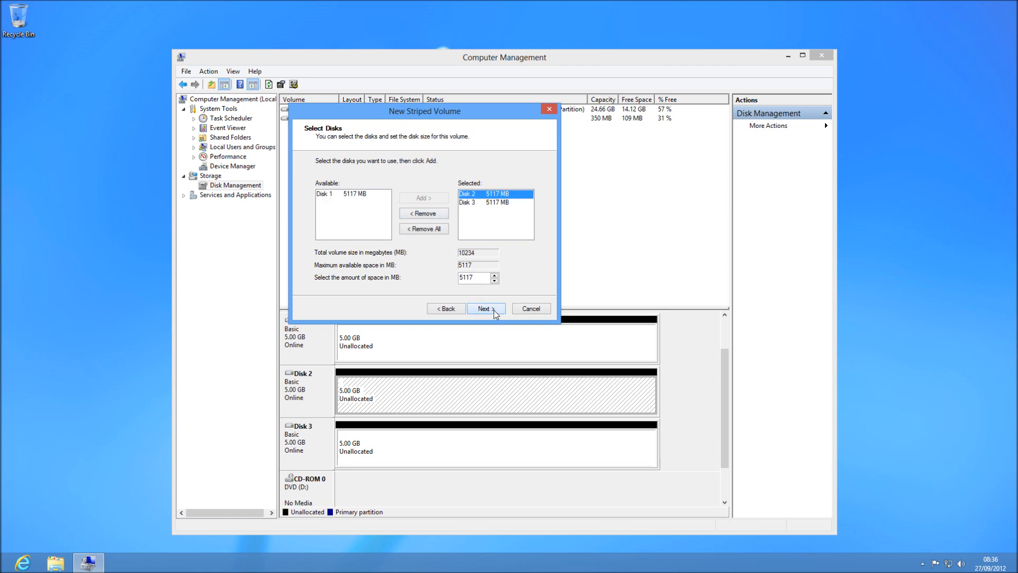
{"action": "left_click", "coordinate": [484, 307]}
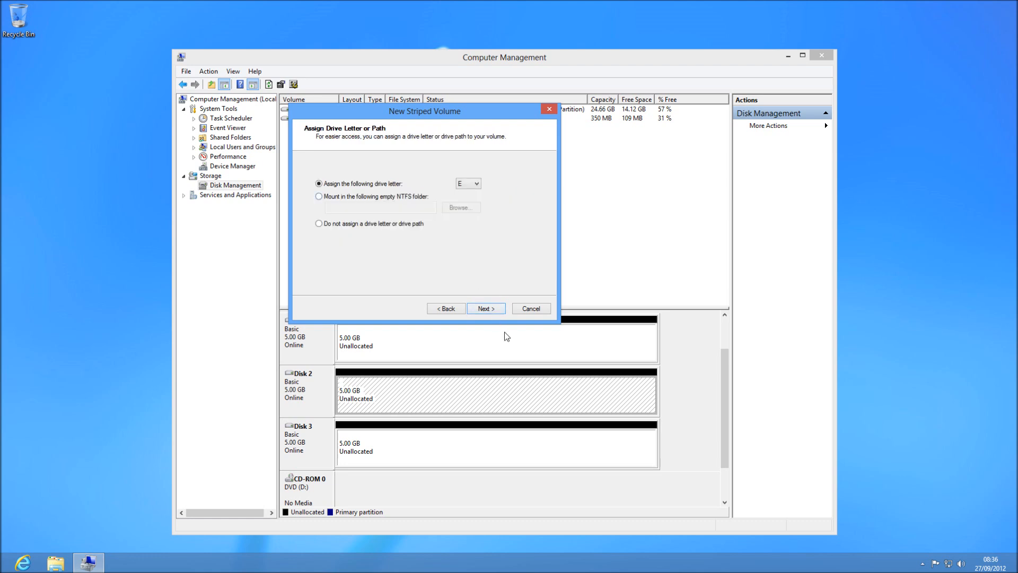
Accept drive letter E and NTFS default formatting labelled New Volume, creating the striped volume
{"action": "left_click", "coordinate": [485, 307]}
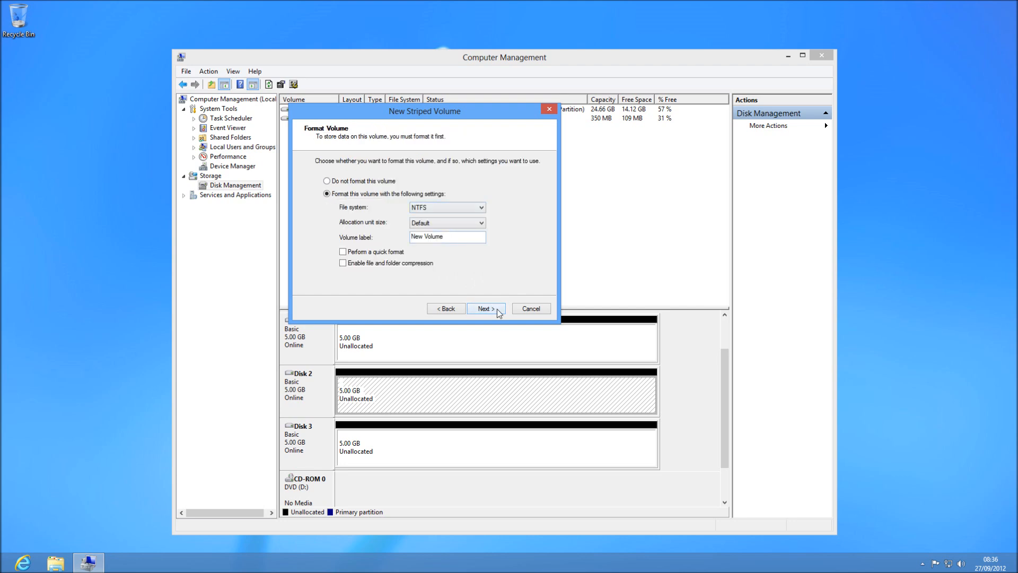
{"action": "left_click", "coordinate": [485, 308]}
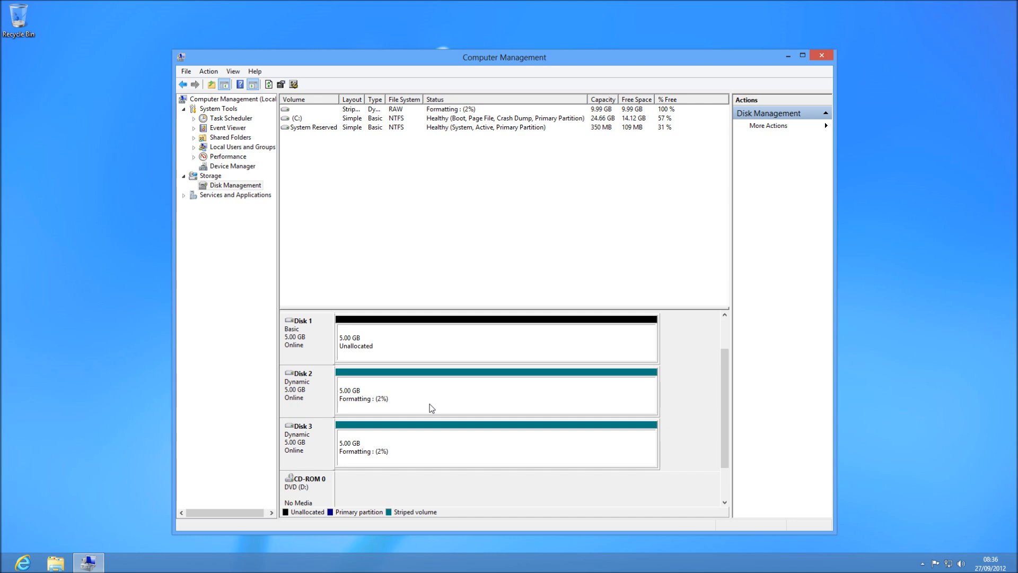
{"action": "mouse_move", "coordinate": [406, 400]}
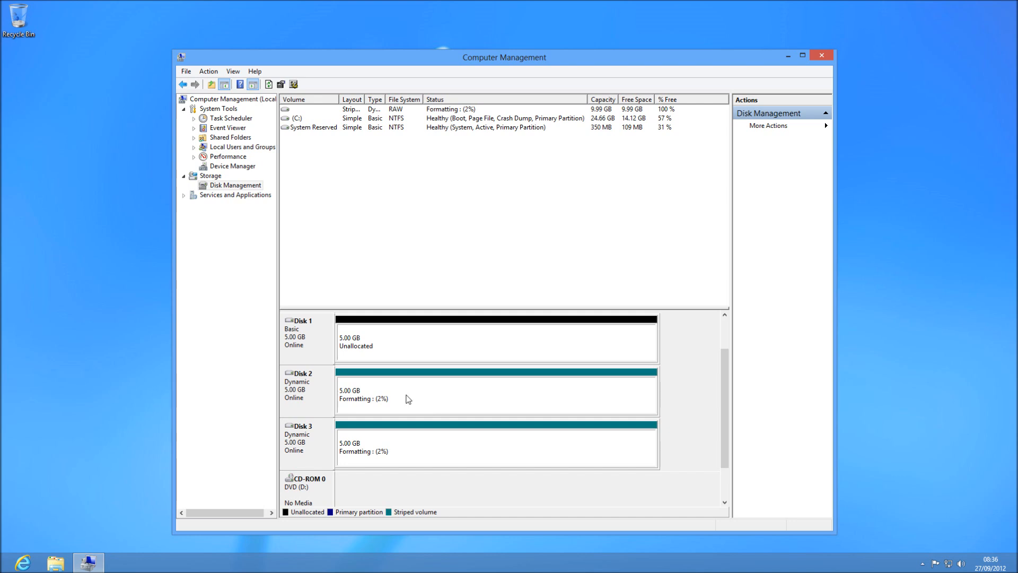